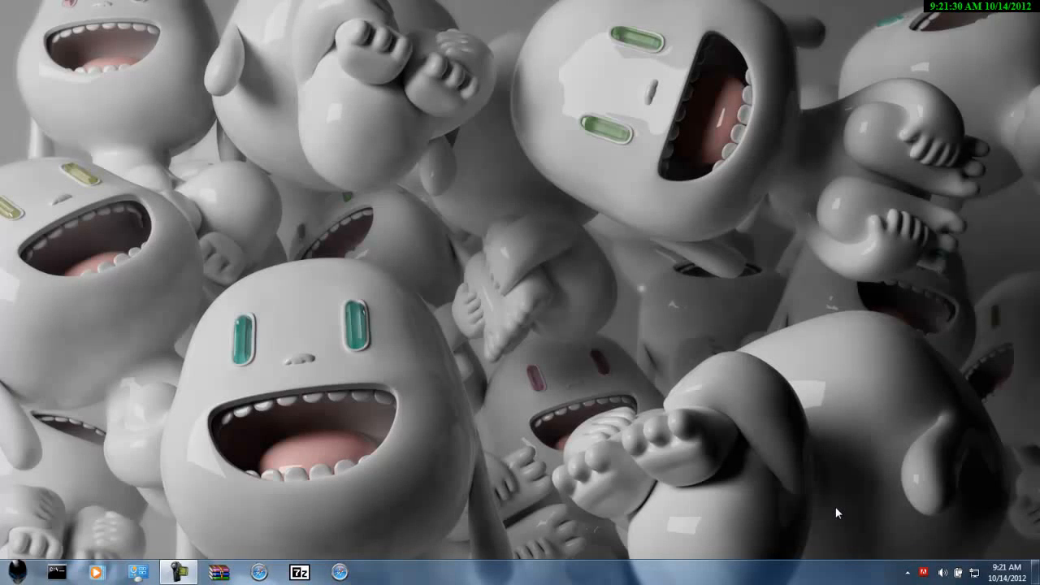
pyautogui.moveTo(351, 569)
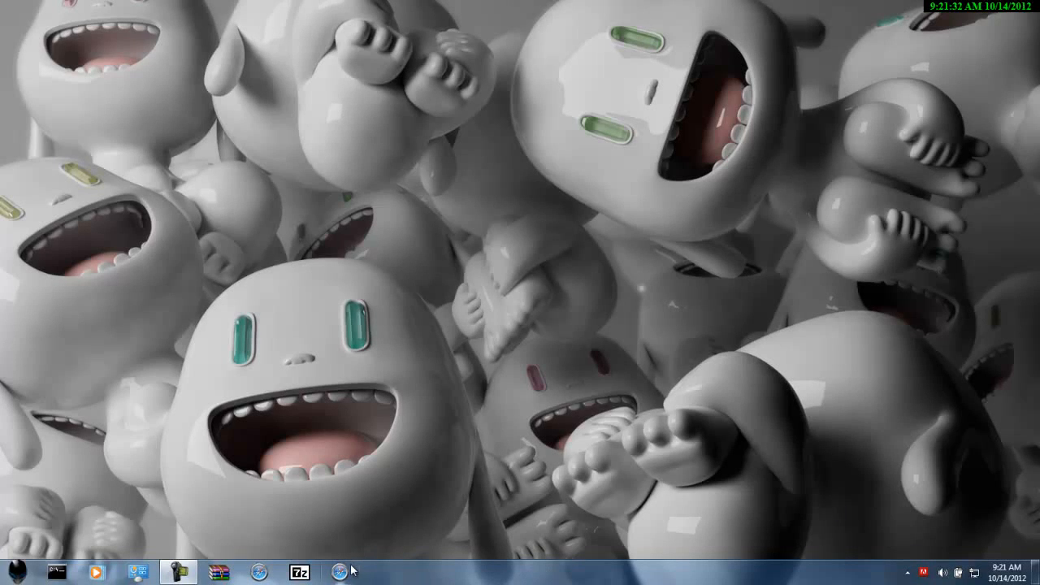
# Step: Launch Safari from the taskbar, opening the 360gliches home page
pyautogui.click(339, 572)
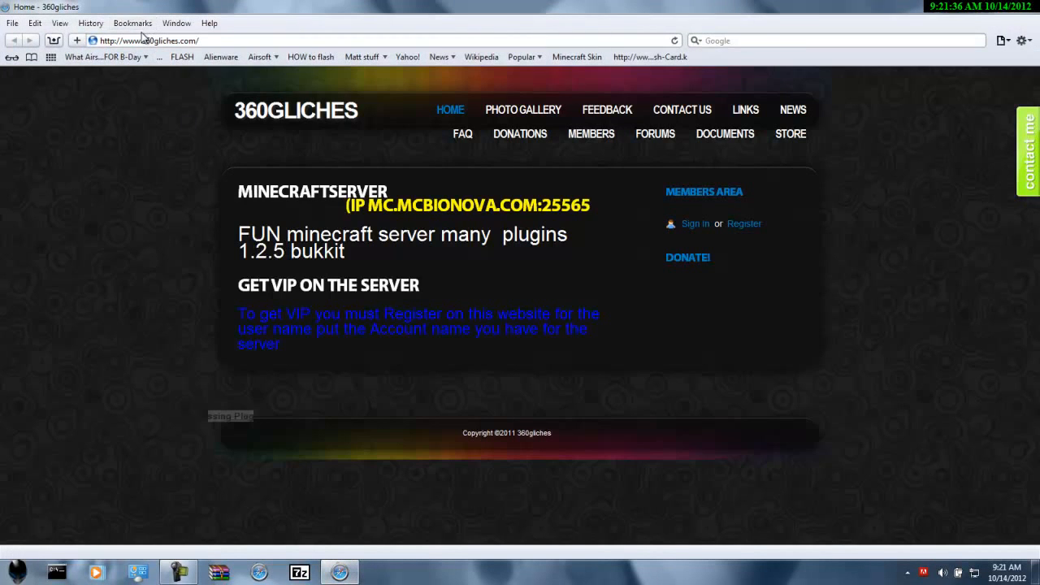
# Step: Go to movie2k.to and scroll through its Cinema movies list
pyautogui.click(149, 41)
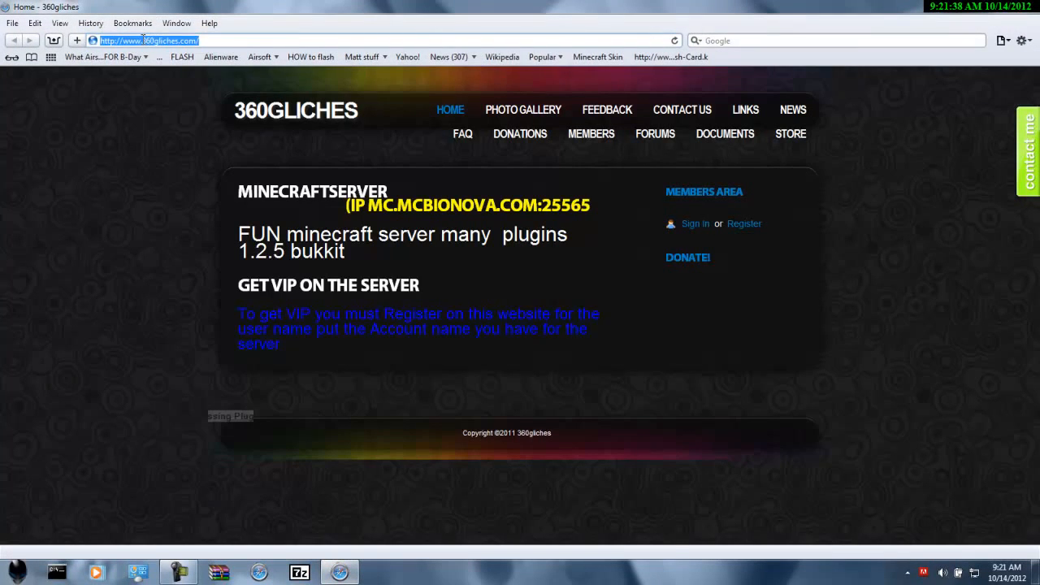
pyautogui.write('movie2k')
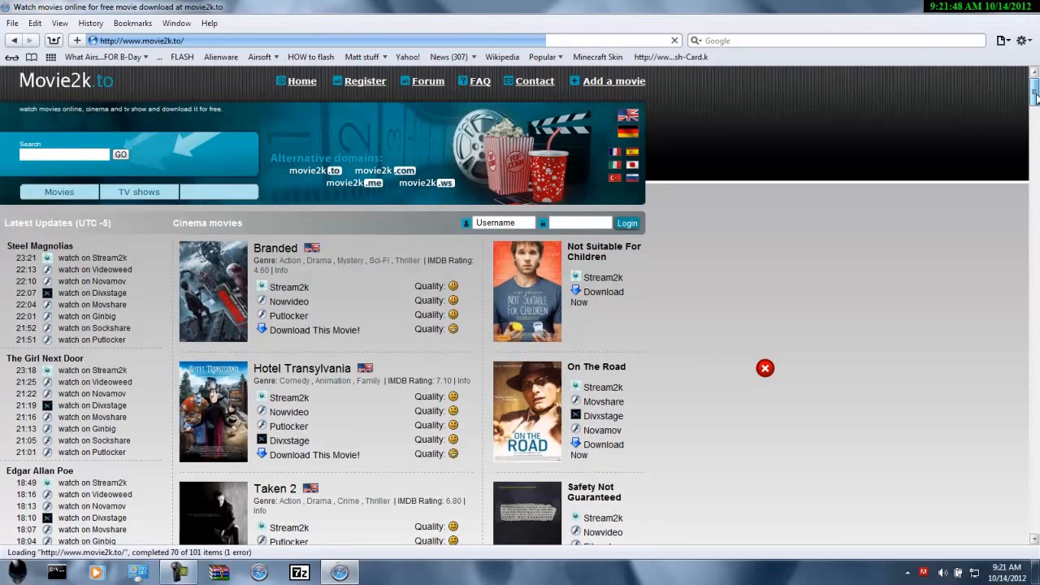
pyautogui.scroll(-3)
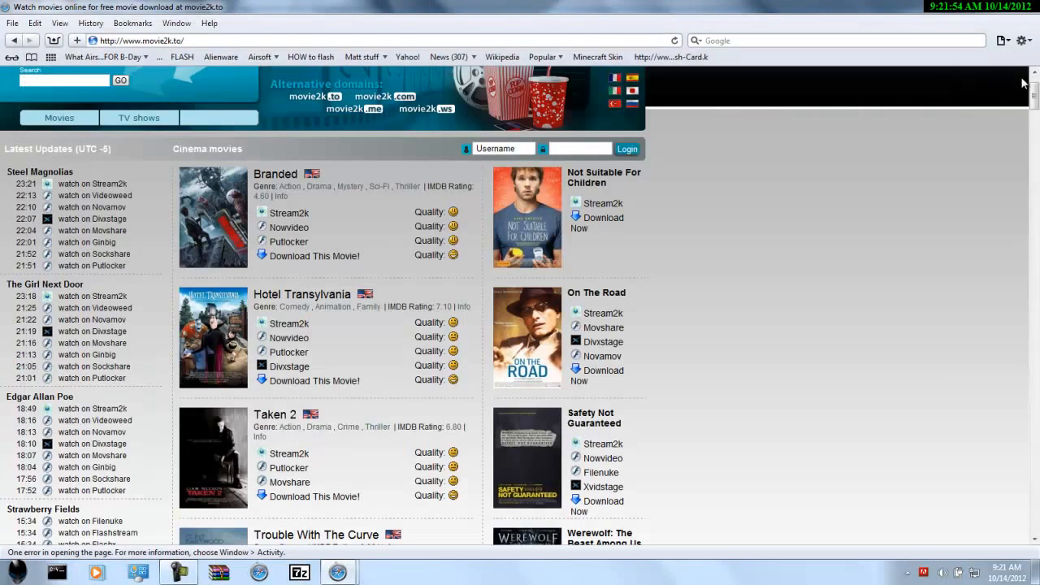
pyautogui.scroll(-3)
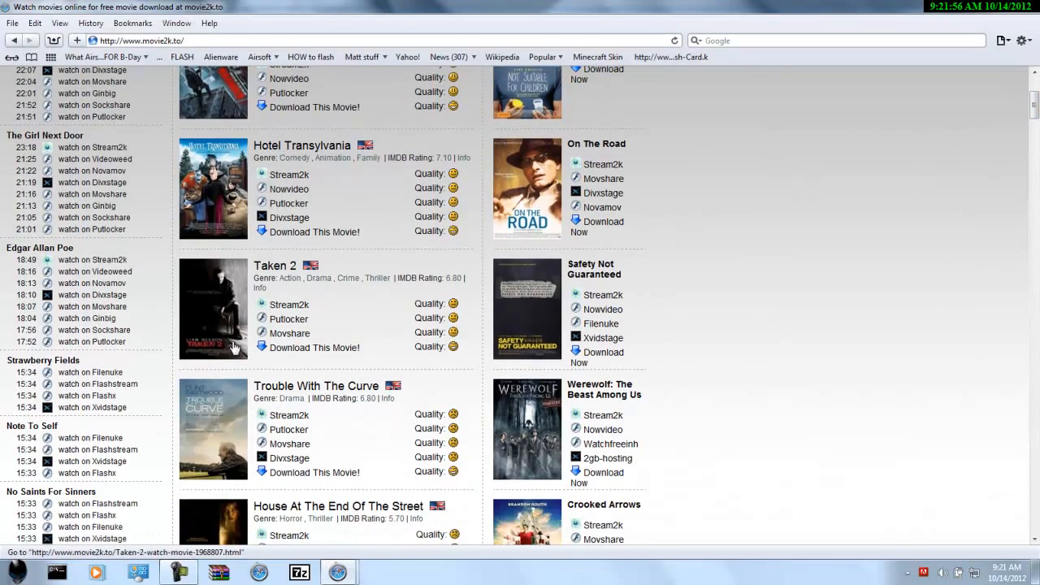
pyautogui.scroll(-3)
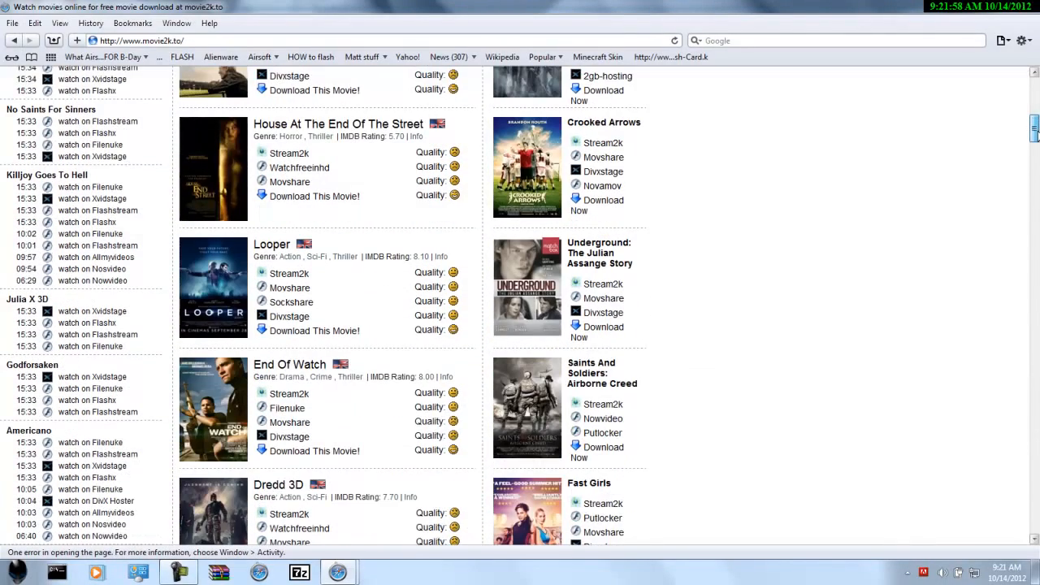
pyautogui.scroll(-3)
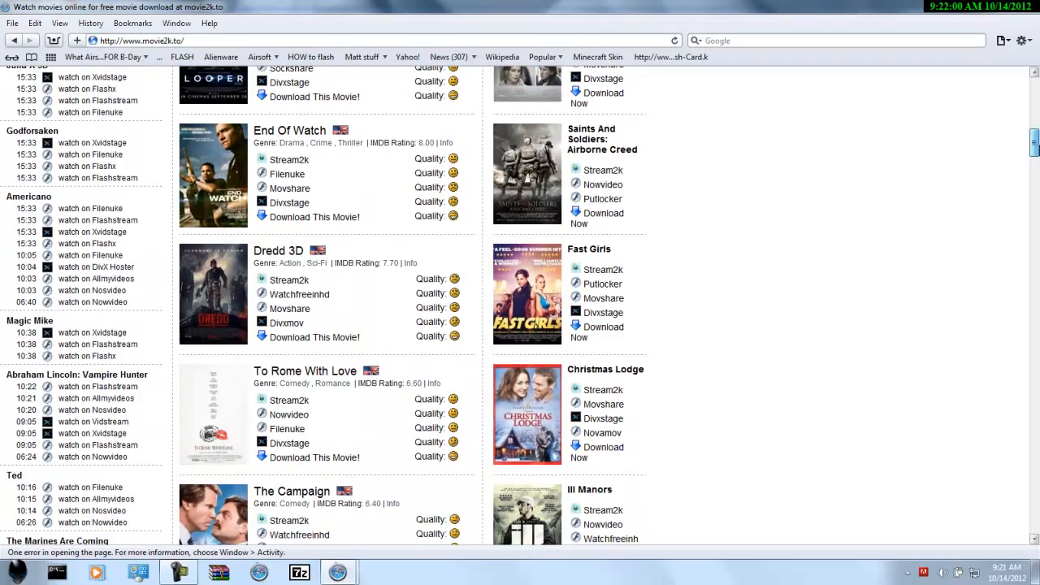
pyautogui.scroll(-3)
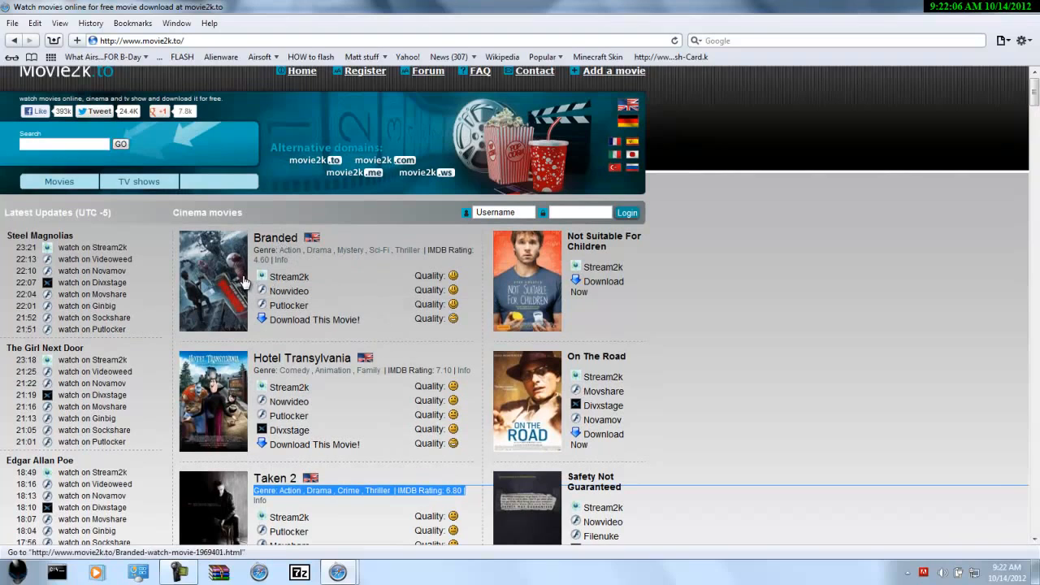
pyautogui.moveTo(235, 218)
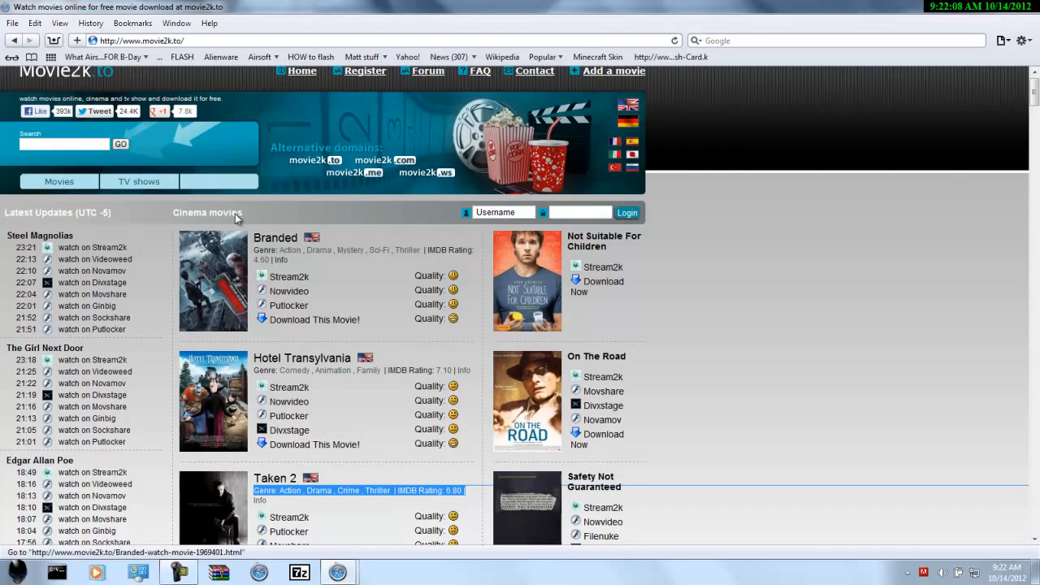
# Step: Search the movie2k.to site for 'Nemo' and review the results table
pyautogui.click(65, 143)
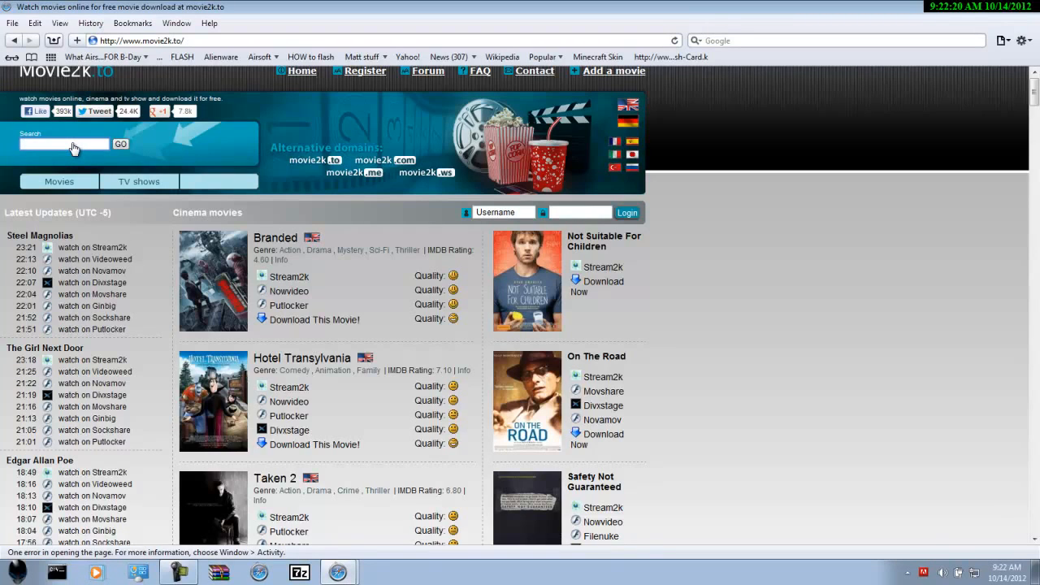
pyautogui.write('Taxi')
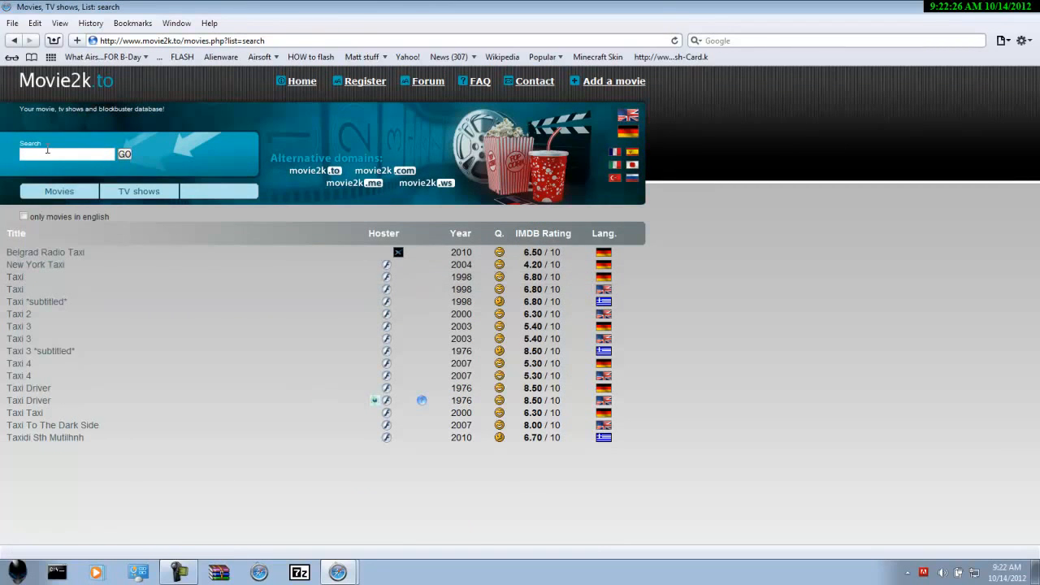
pyautogui.write('N')
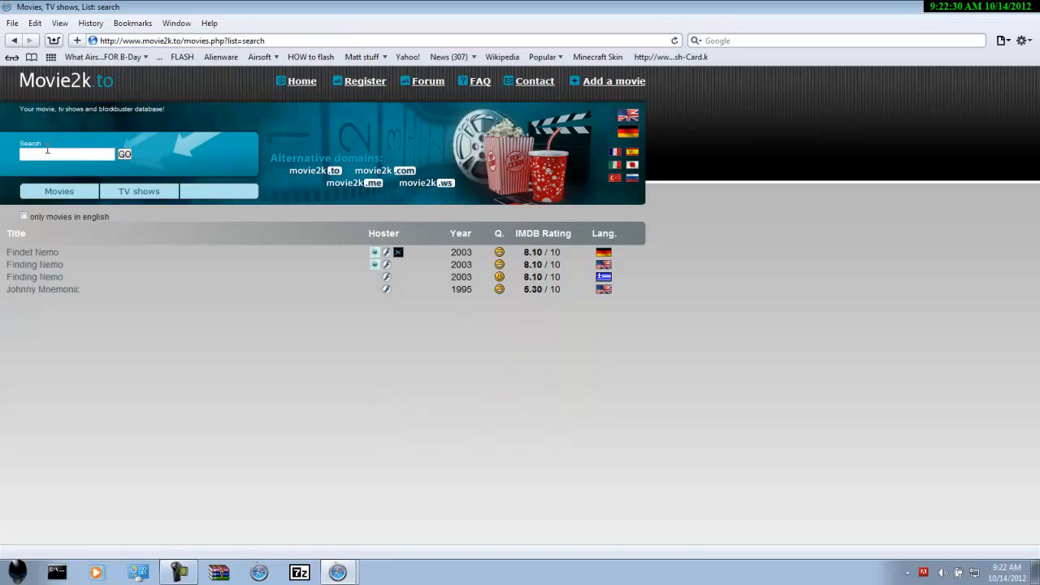
pyautogui.moveTo(35, 264)
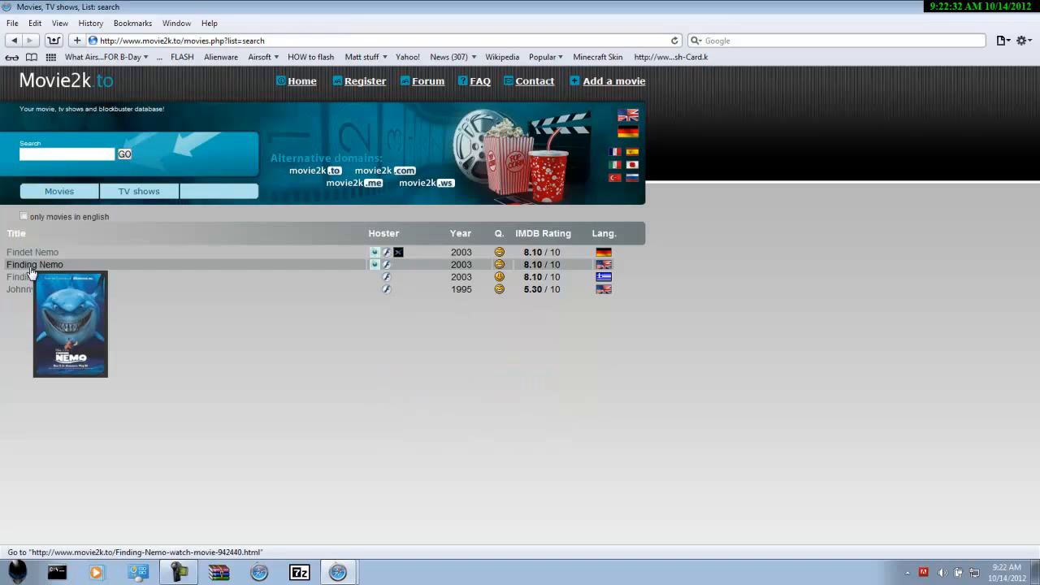
pyautogui.moveTo(476, 268)
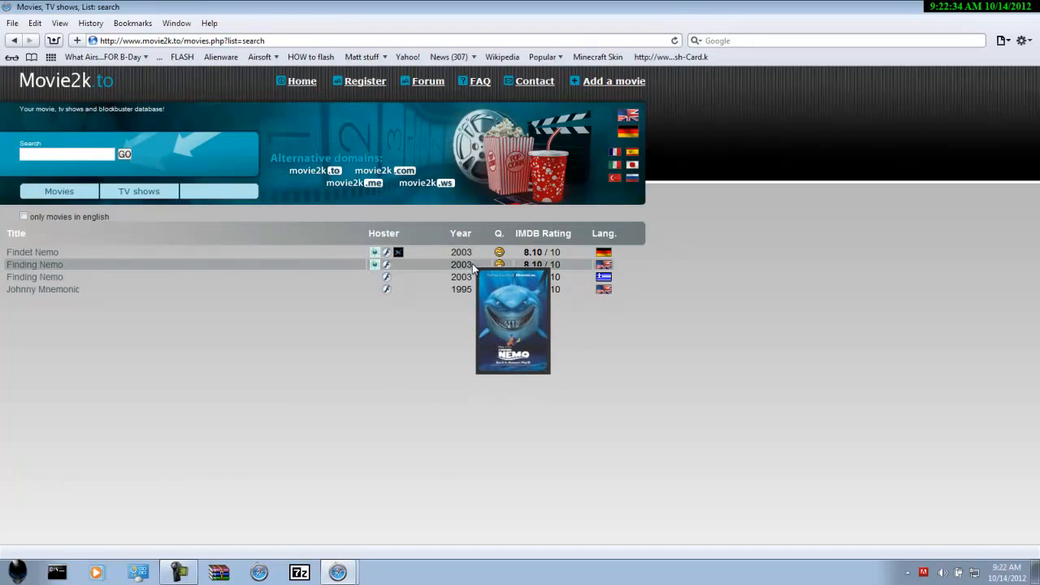
pyautogui.moveTo(85, 268)
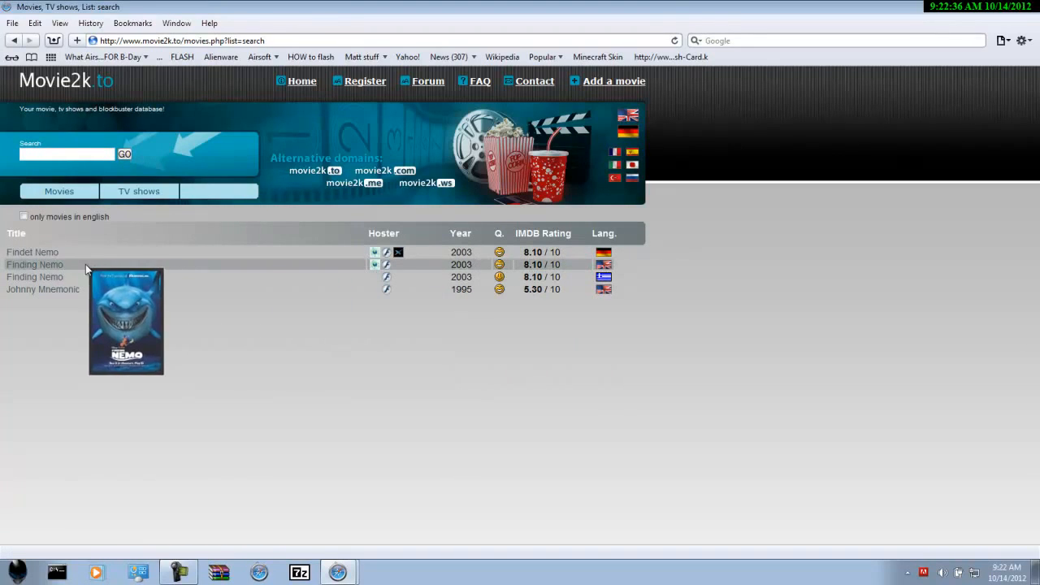
pyautogui.moveTo(608, 267)
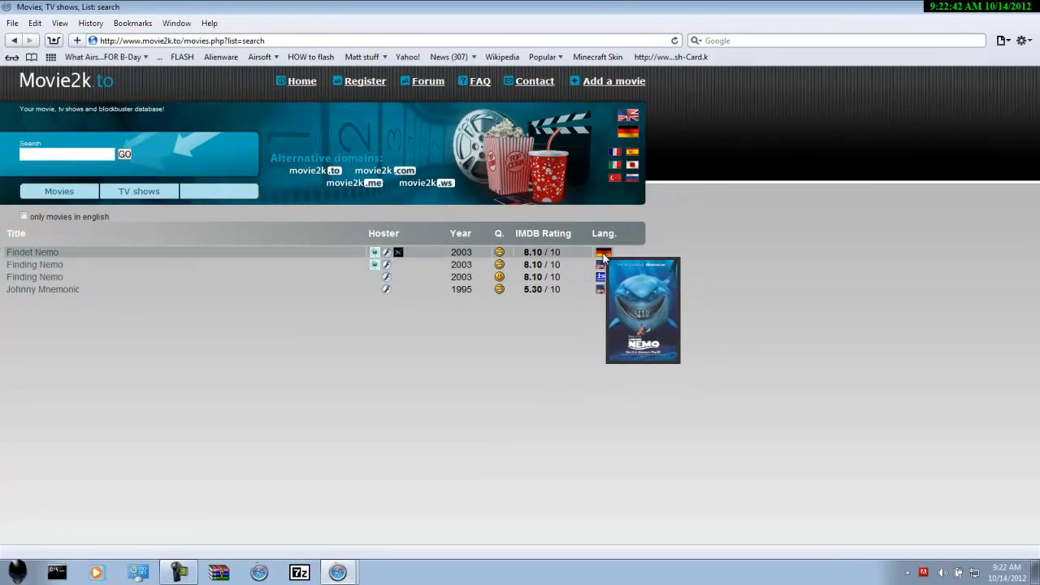
pyautogui.moveTo(433, 235)
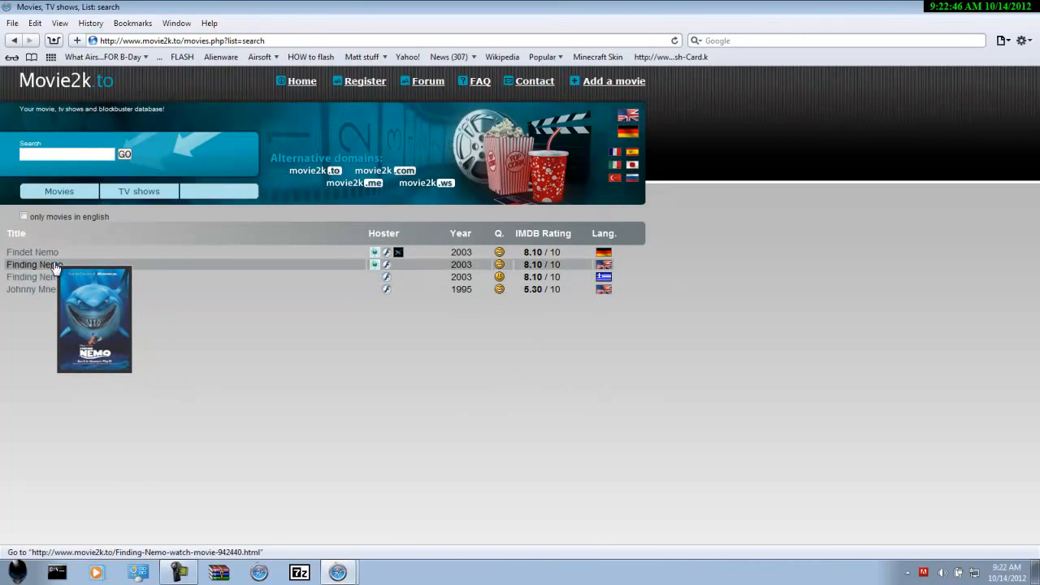
# Step: Open the English Finding Nemo page and choose its Potlocker mirror
pyautogui.click(32, 264)
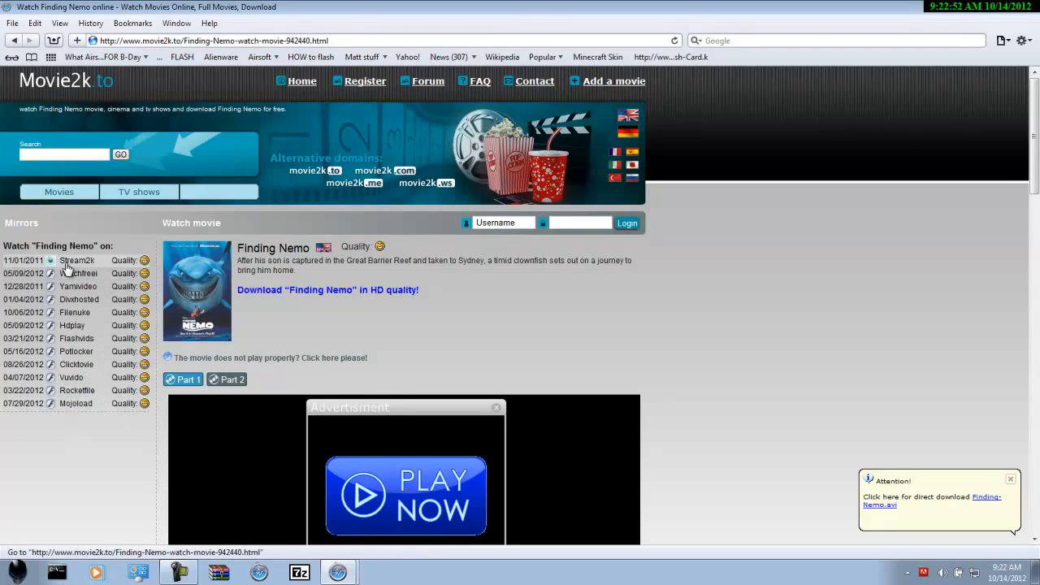
pyautogui.moveTo(116, 264)
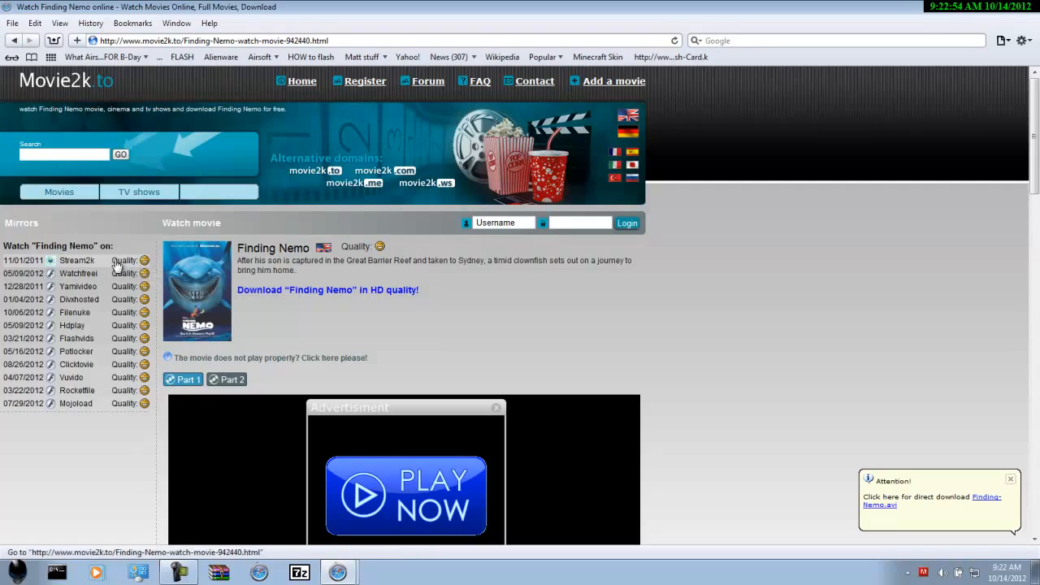
pyautogui.moveTo(177, 343)
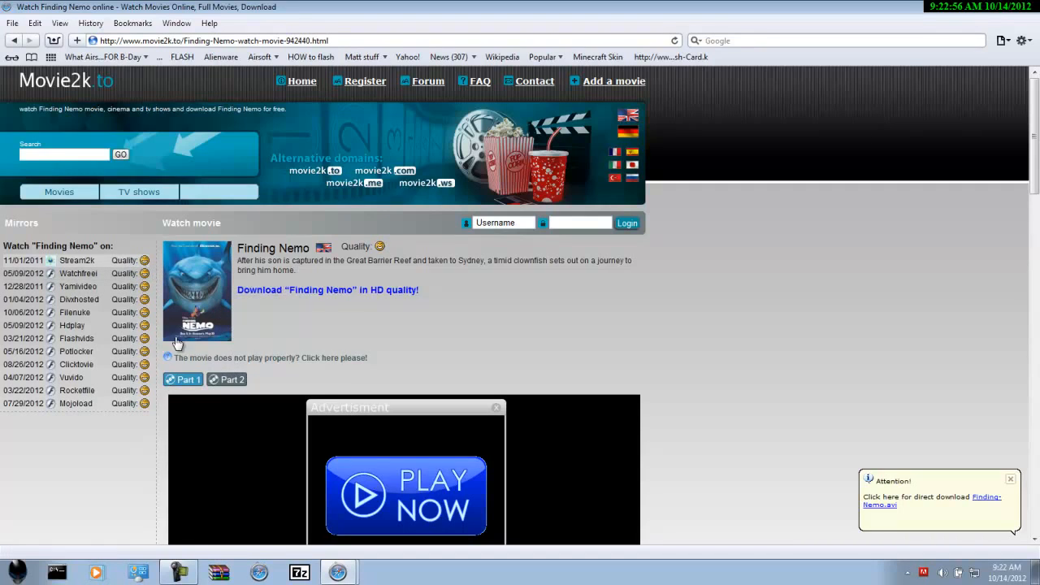
pyautogui.moveTo(78, 273)
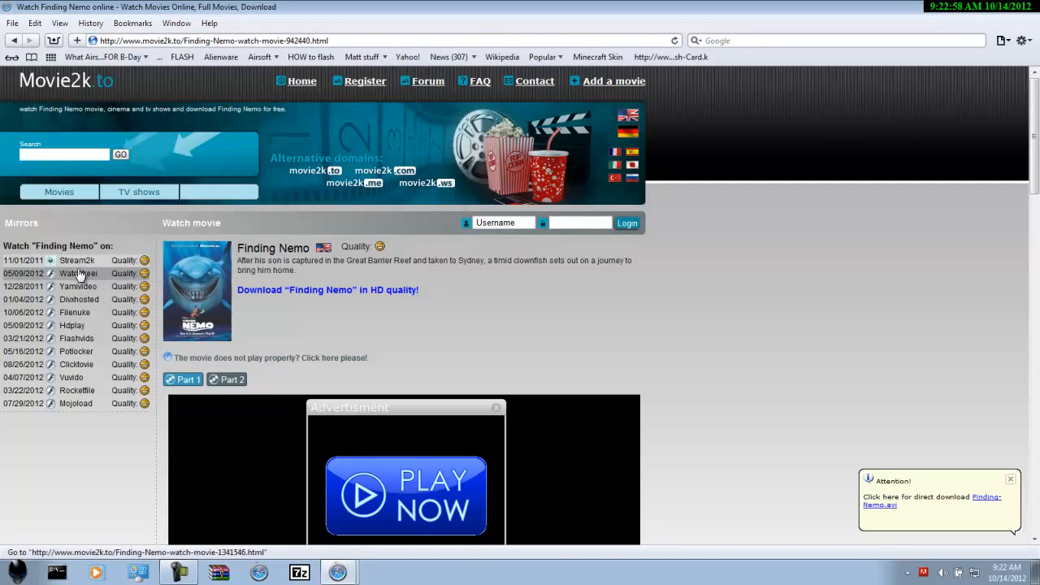
pyautogui.moveTo(87, 292)
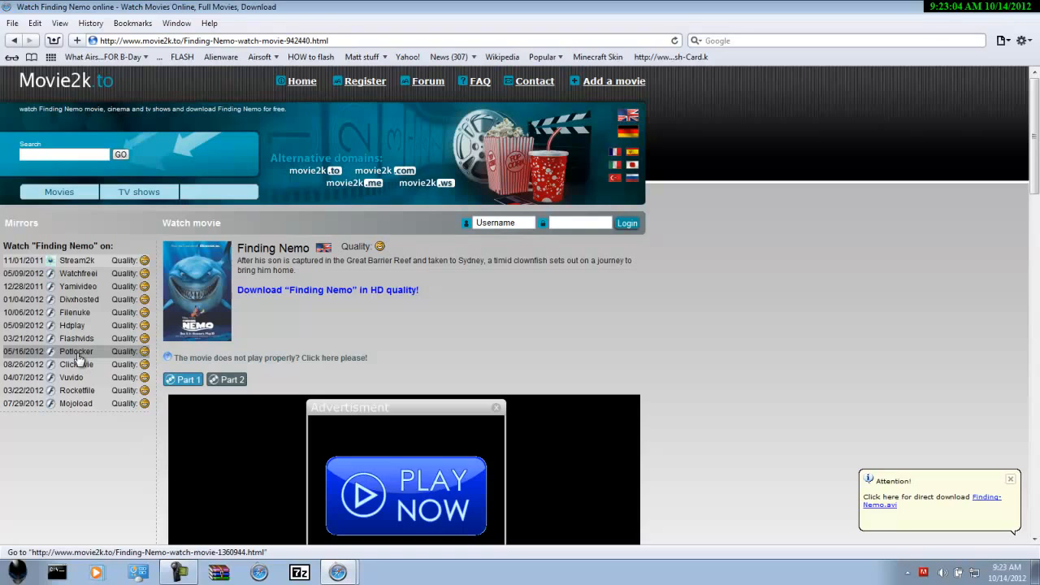
pyautogui.click(76, 351)
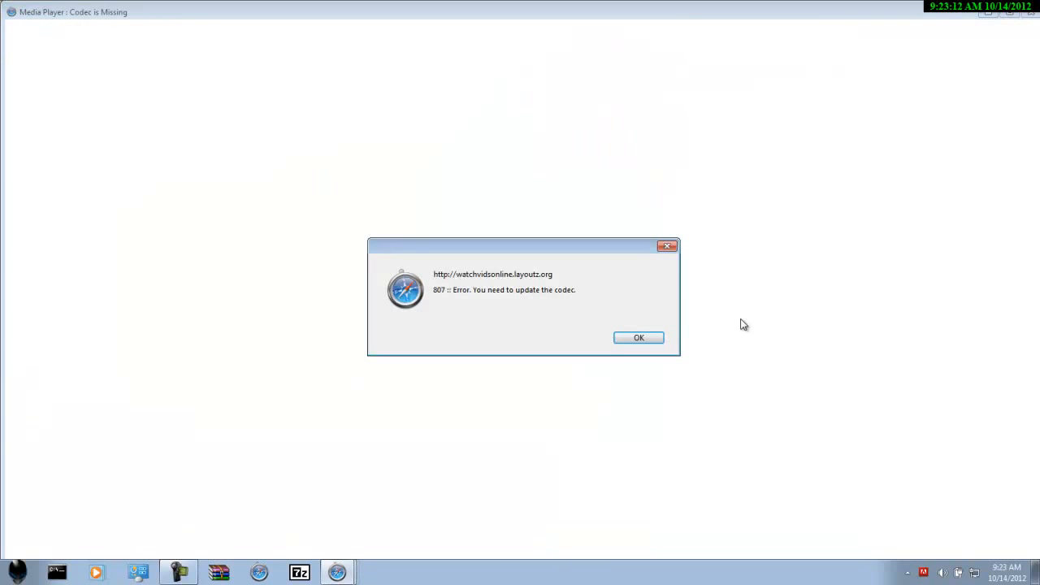
# Step: Dismiss the codec error and start playing Finding Nemo on Potlocker
pyautogui.click(639, 337)
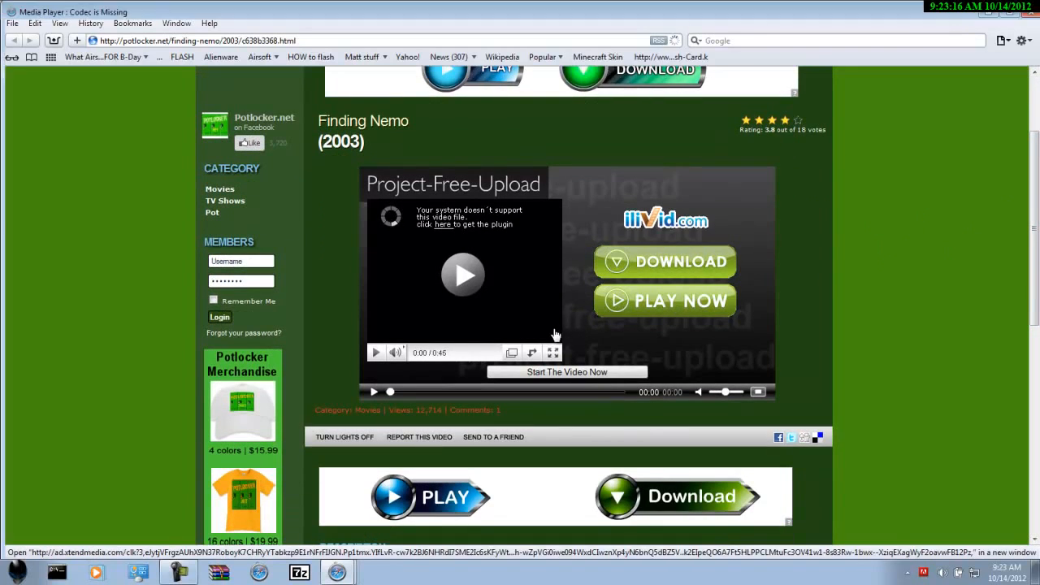
pyautogui.click(566, 372)
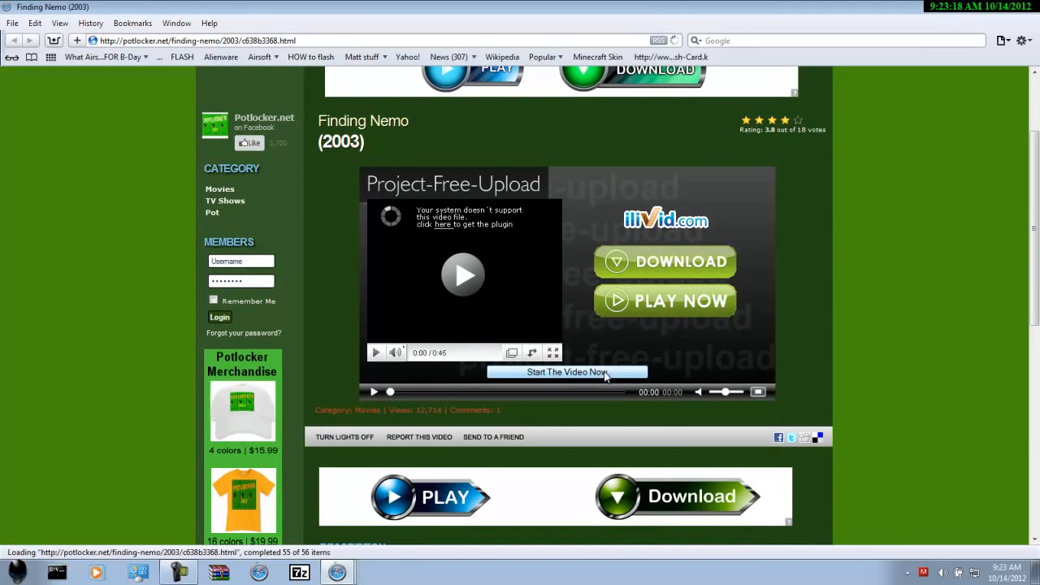
pyautogui.click(566, 373)
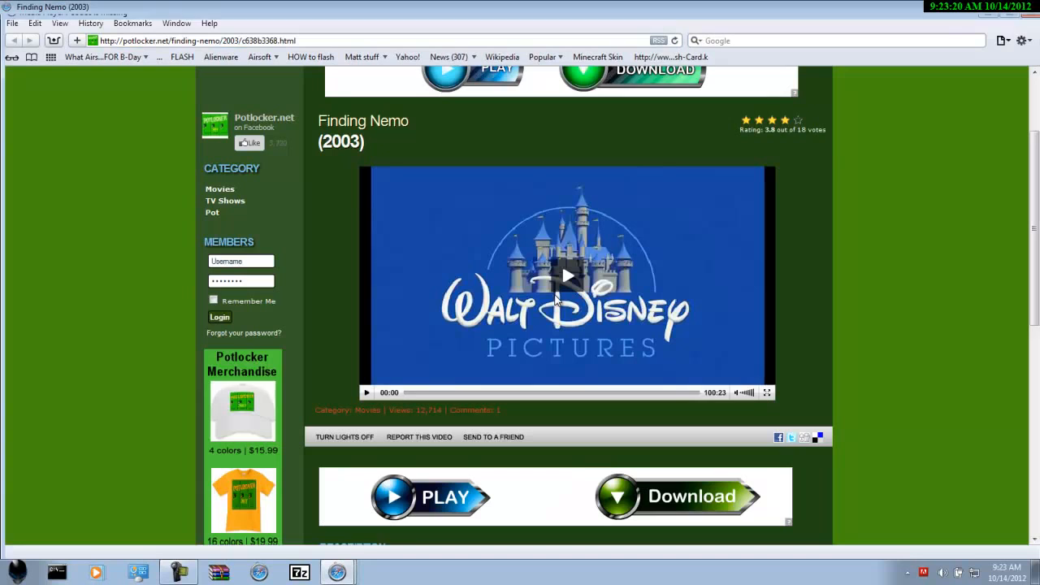
pyautogui.click(567, 277)
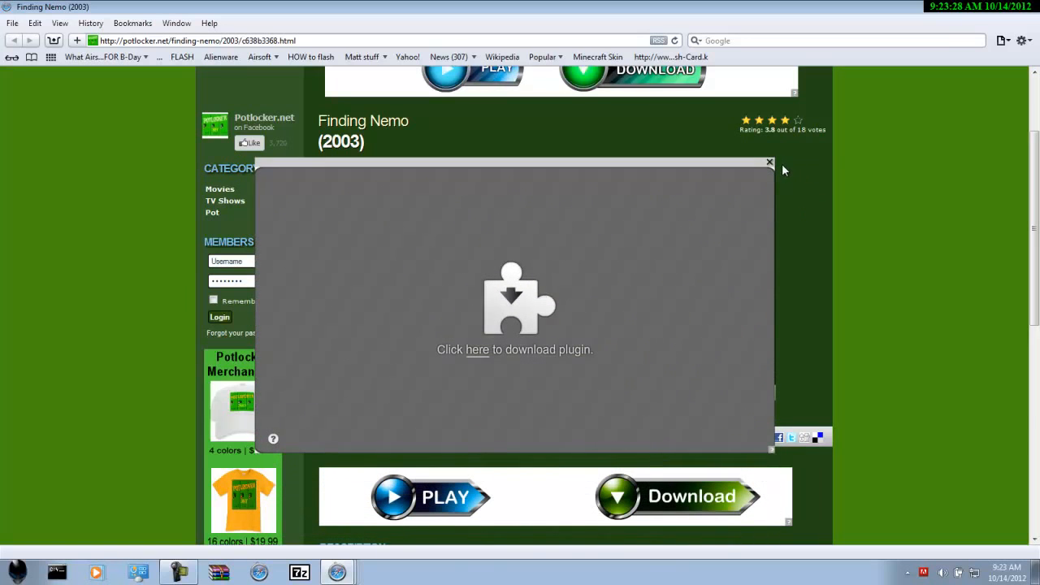
# Step: Close the plugin overlay, leave the ad page, and close the failed window
pyautogui.click(477, 349)
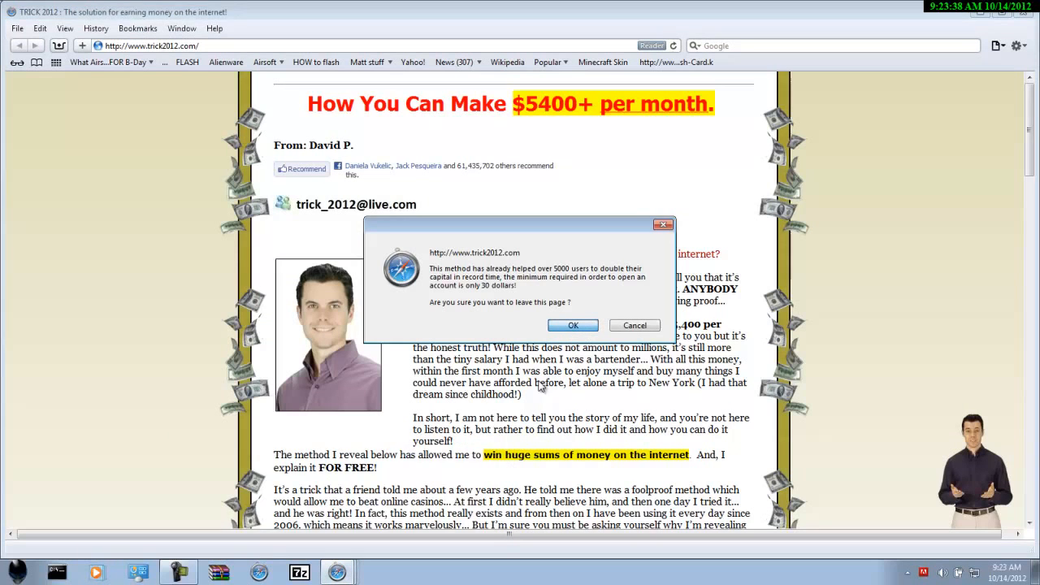
pyautogui.click(573, 325)
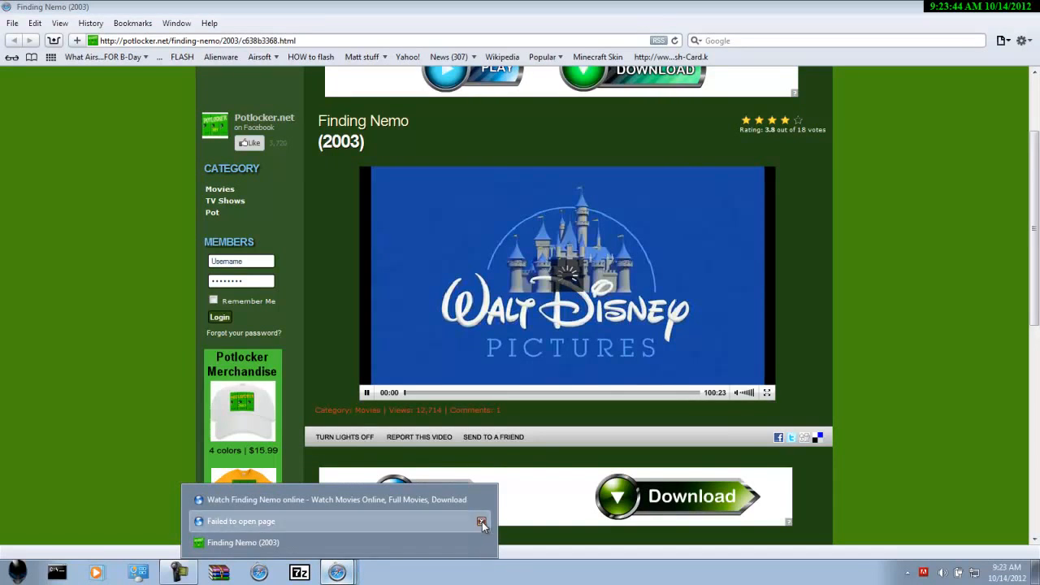
pyautogui.click(482, 521)
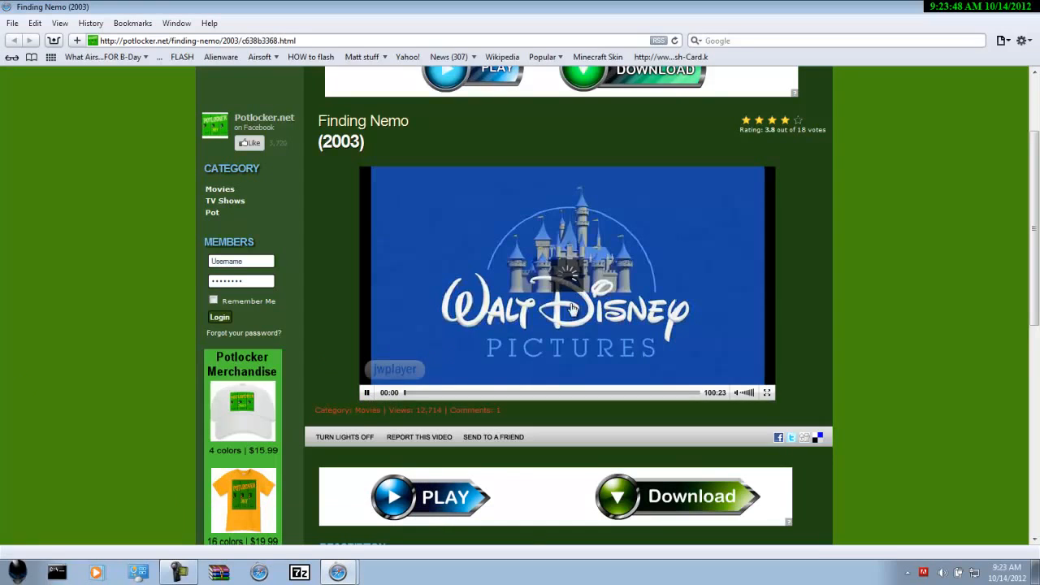
pyautogui.moveTo(65, 18)
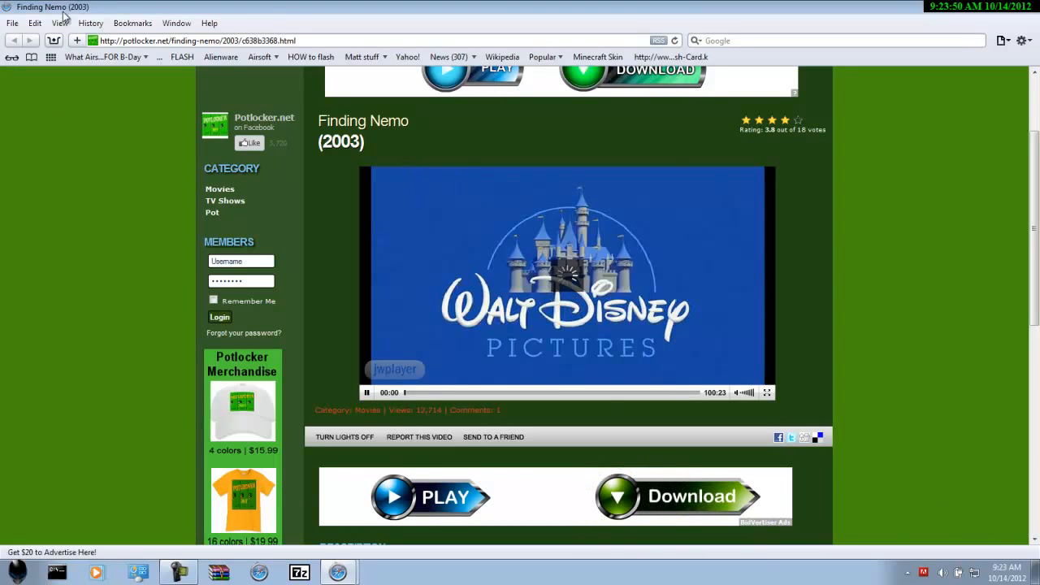
pyautogui.moveTo(591, 319)
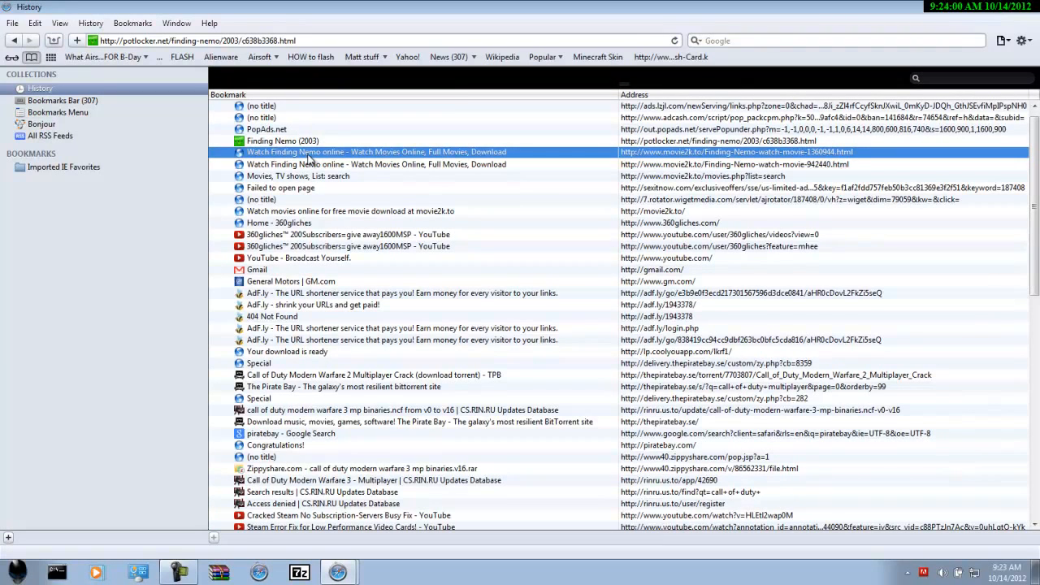
# Step: Reopen 'Watch Finding Nemo online' from History and dismiss the codec error again
pyautogui.doubleClick(375, 152)
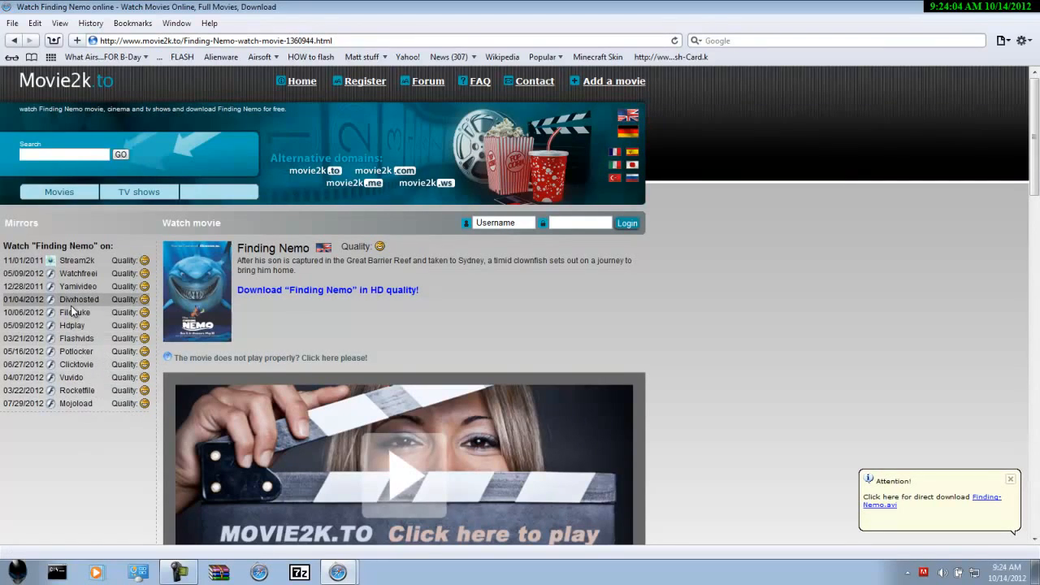
pyautogui.moveTo(78, 286)
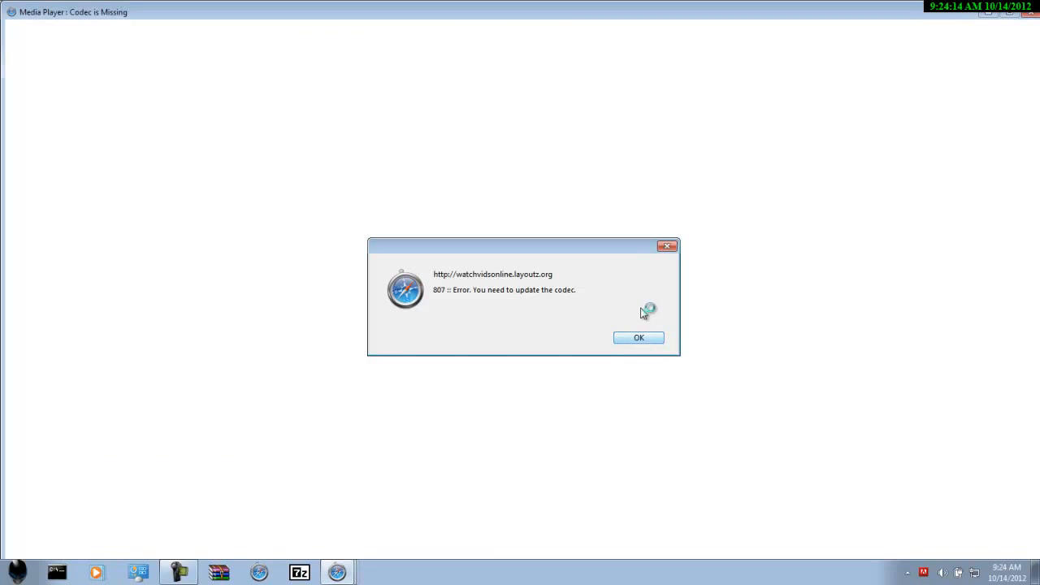
pyautogui.click(638, 337)
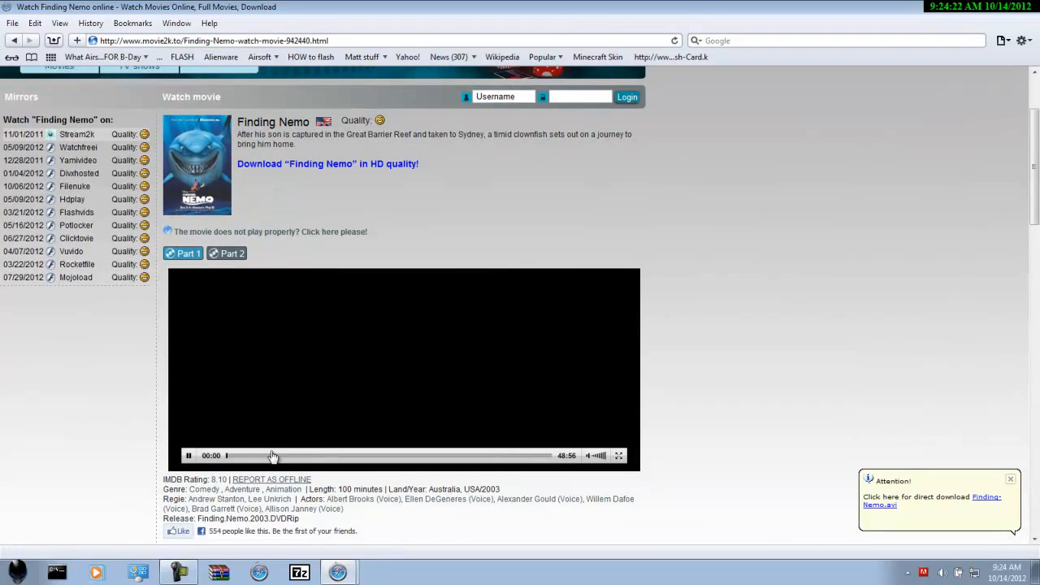
# Step: Play Finding Nemo in the embedded player and pause it at 00:59
pyautogui.click(188, 455)
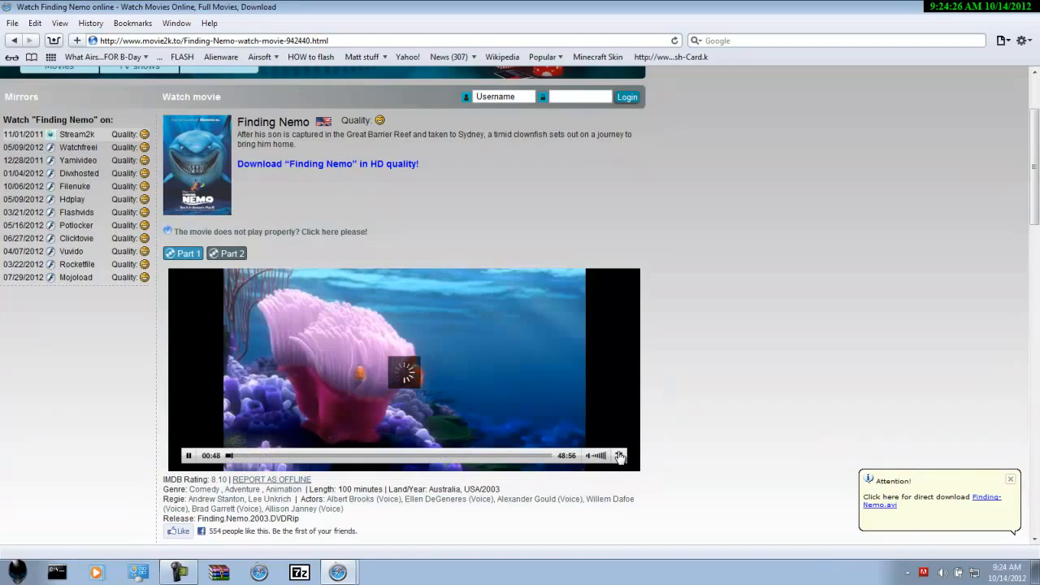
pyautogui.click(619, 455)
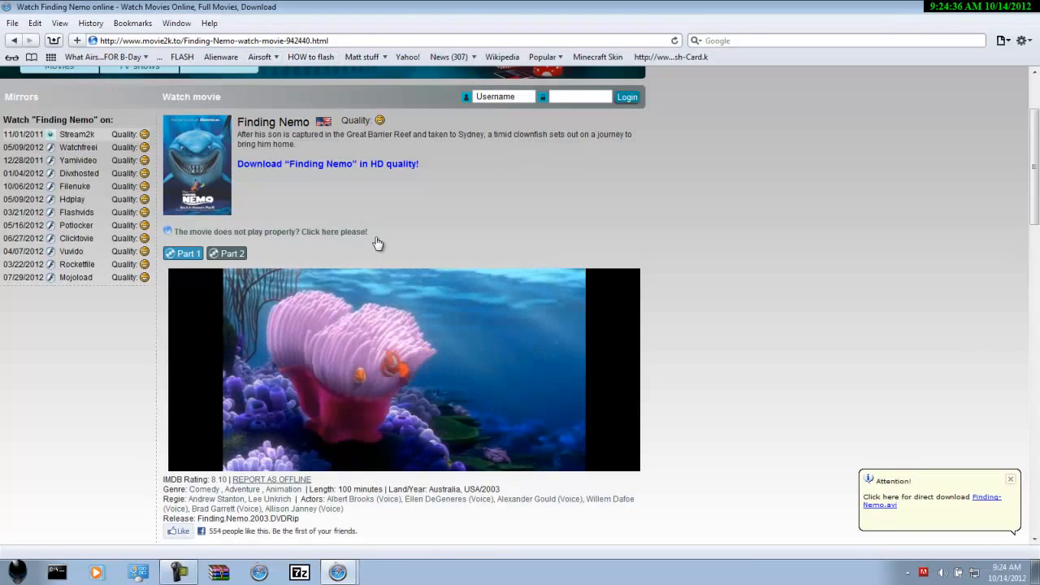
pyautogui.click(190, 455)
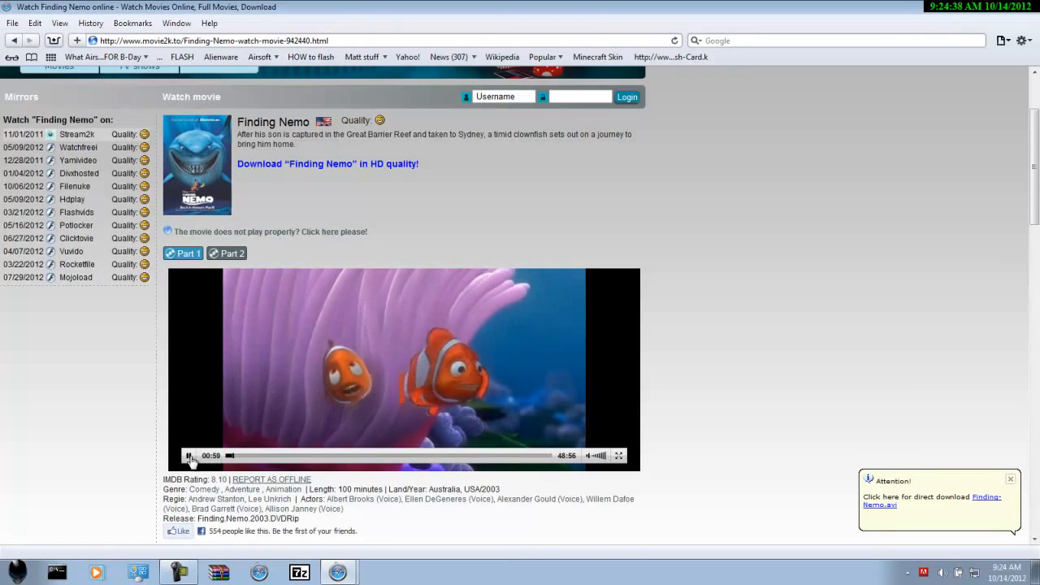
pyautogui.click(190, 455)
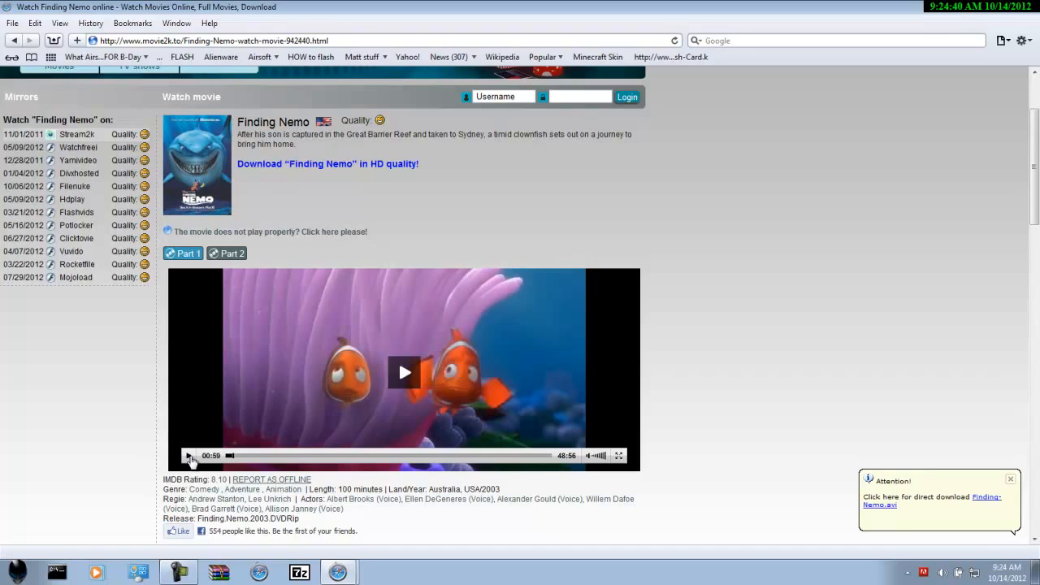